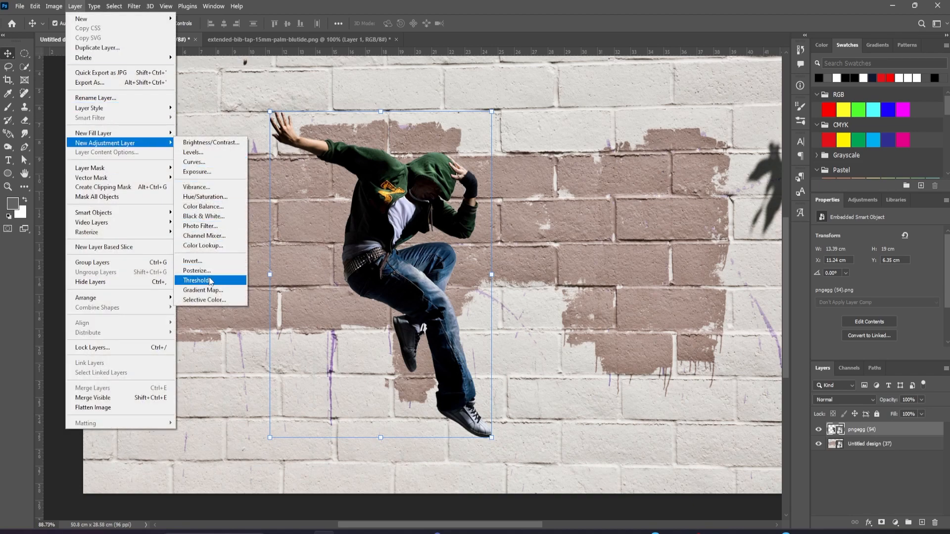
Add a Threshold adjustment layer that renders the jumping figure as a black-and-white silhouette.
{"action": "left_click", "coordinate": [196, 280]}
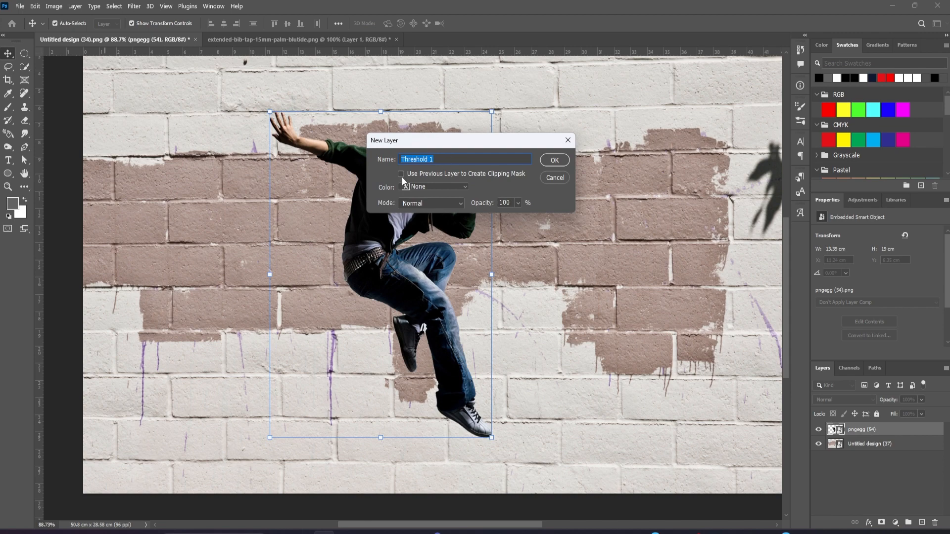
{"action": "left_click", "coordinate": [553, 177]}
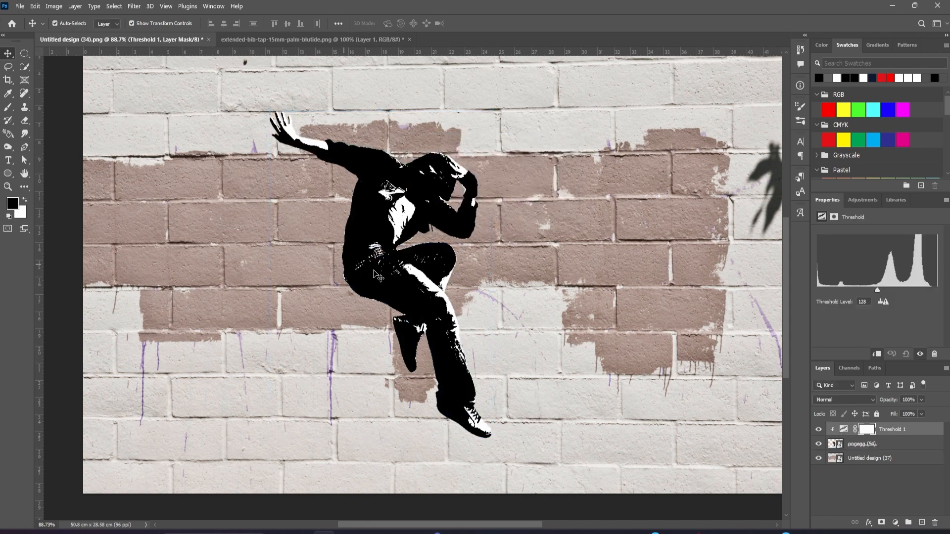
Choose the Burn Tool (Midtones, 50%, Protect Tones) and target the pngegg figure layer.
{"action": "left_click", "coordinate": [9, 148]}
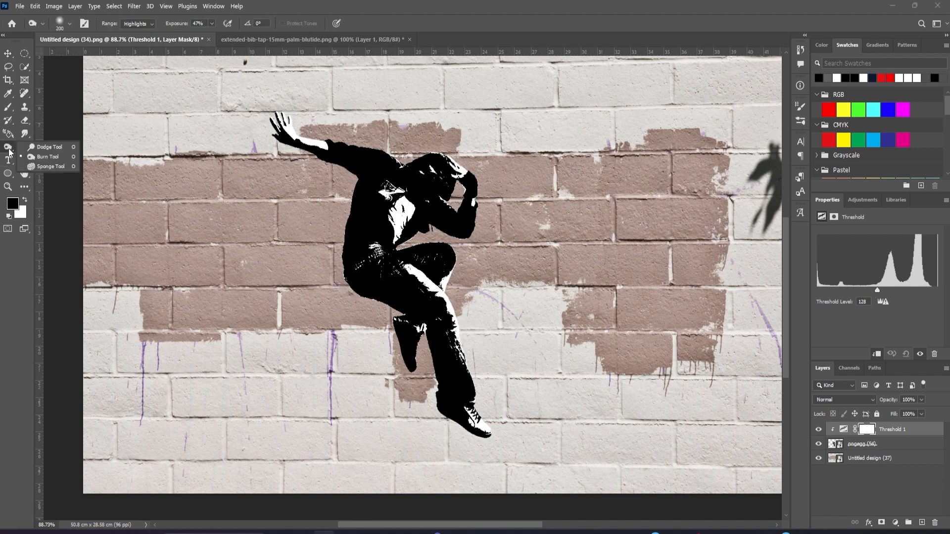
{"action": "left_click", "coordinate": [48, 156]}
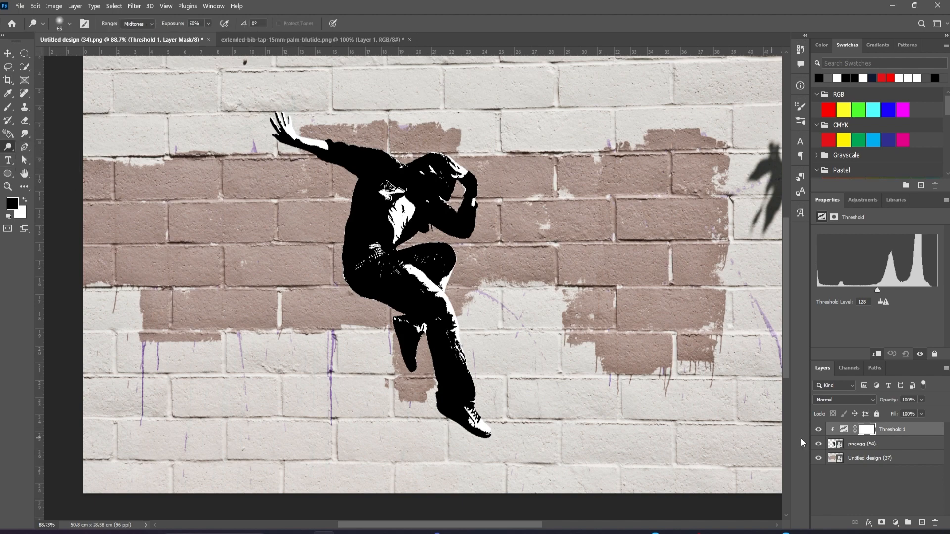
{"action": "left_click", "coordinate": [861, 444]}
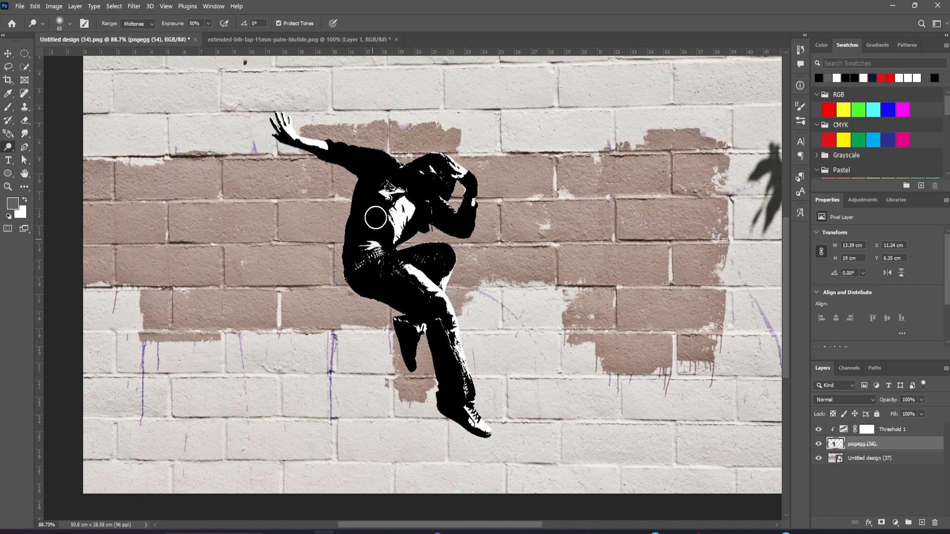
Set the pngegg layer's blend mode to Multiply, then select the Threshold 1 layer.
{"action": "left_click", "coordinate": [843, 399]}
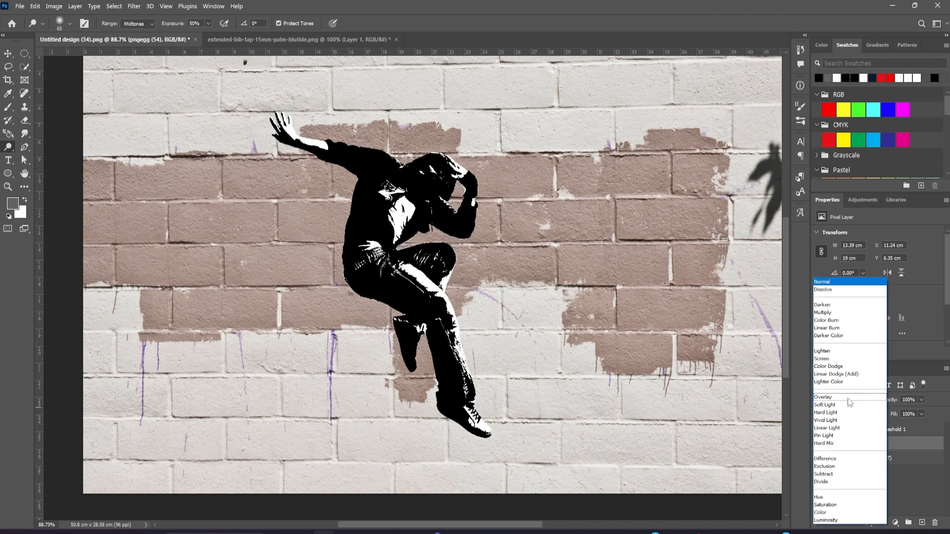
{"action": "left_click", "coordinate": [823, 313]}
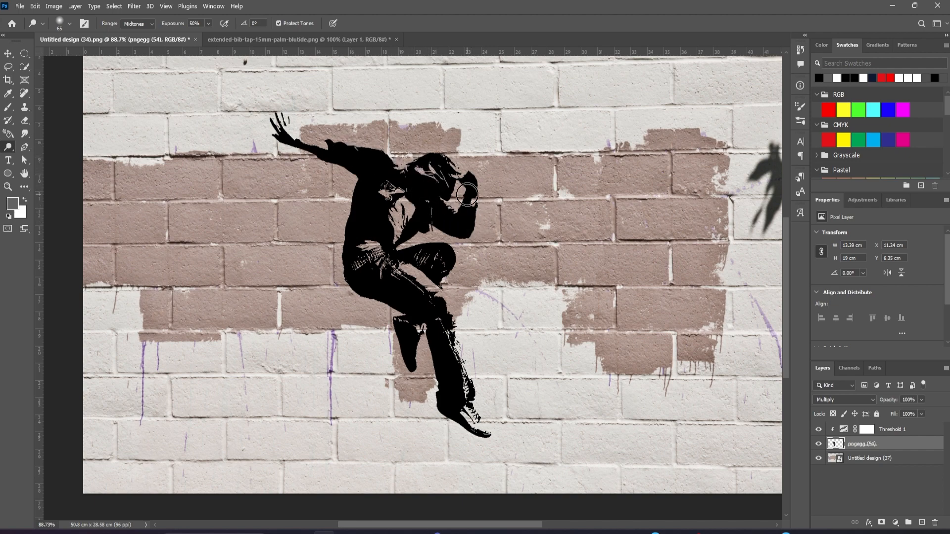
{"action": "left_click", "coordinate": [893, 429]}
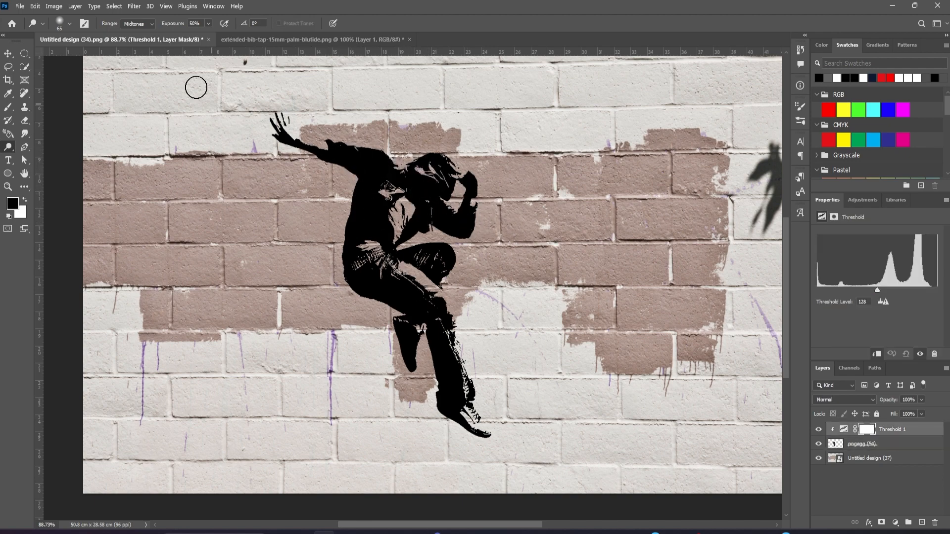
Add a Hue/Saturation adjustment layer from the Layer menu to tint the stencil teal.
{"action": "left_click", "coordinate": [75, 6]}
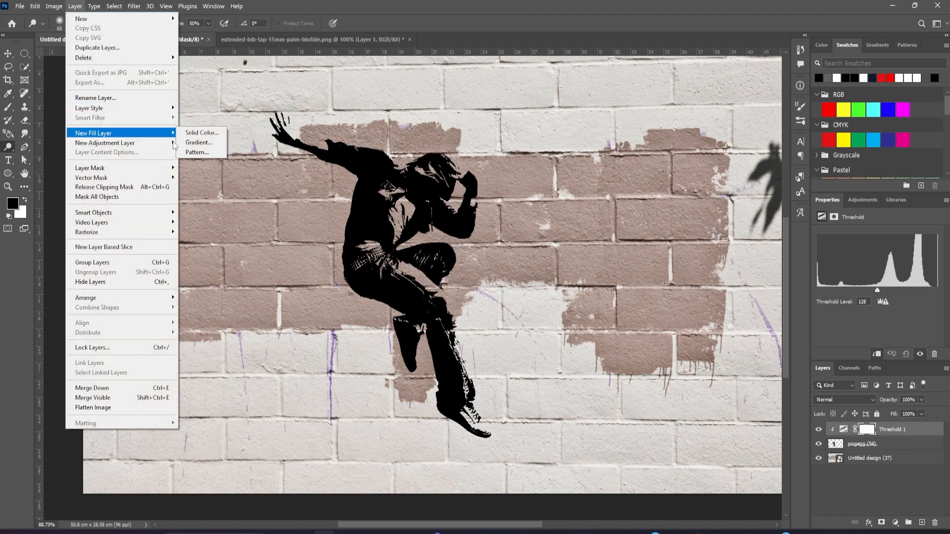
{"action": "left_click", "coordinate": [104, 143]}
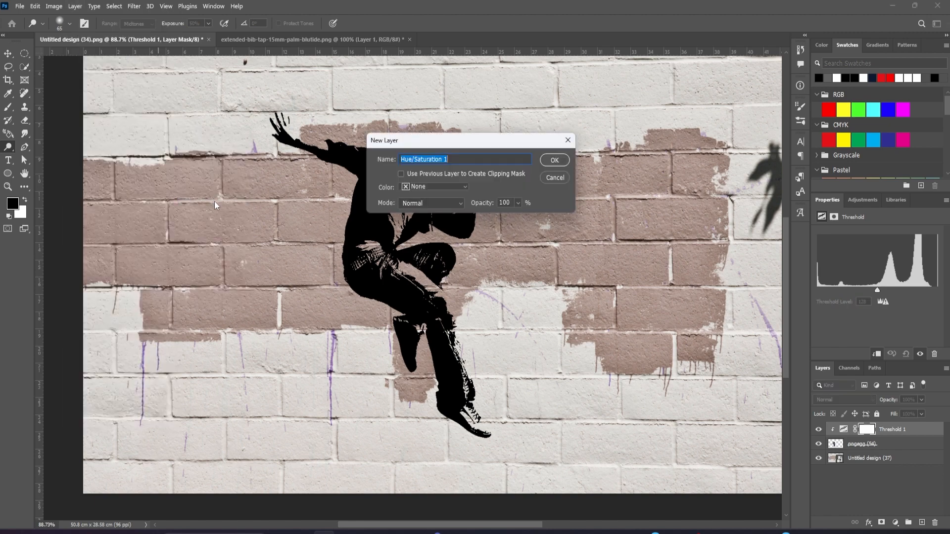
{"action": "left_click", "coordinate": [552, 160]}
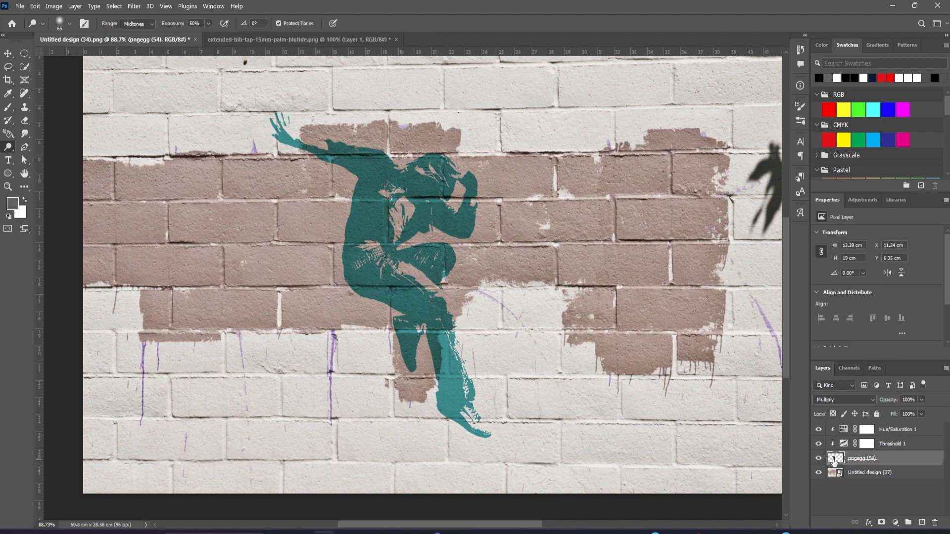
Open the Layer Style blending options for the pngegg figure layer.
{"action": "double_click", "coordinate": [836, 458]}
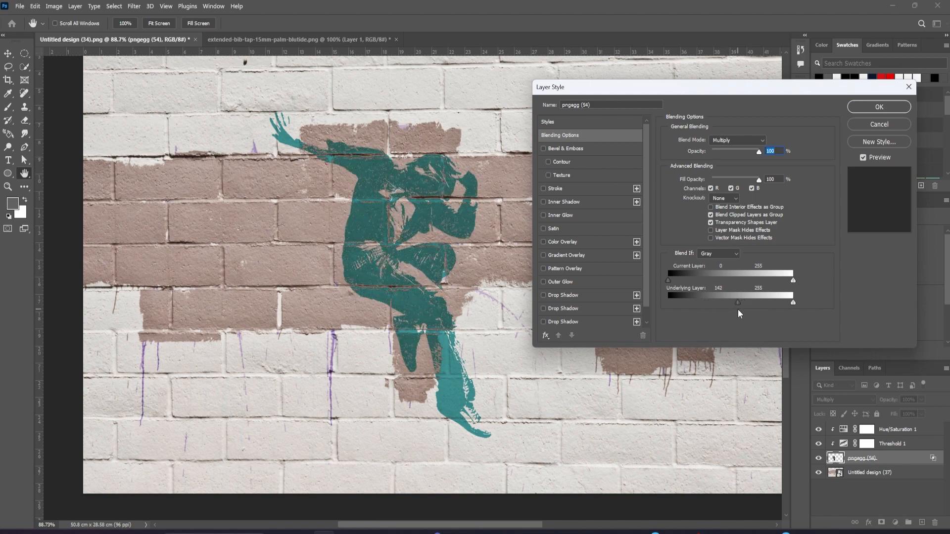
Apply the blending options, then a 2.2-pixel Gaussian Blur to the figure photo.
{"action": "left_click", "coordinate": [133, 6]}
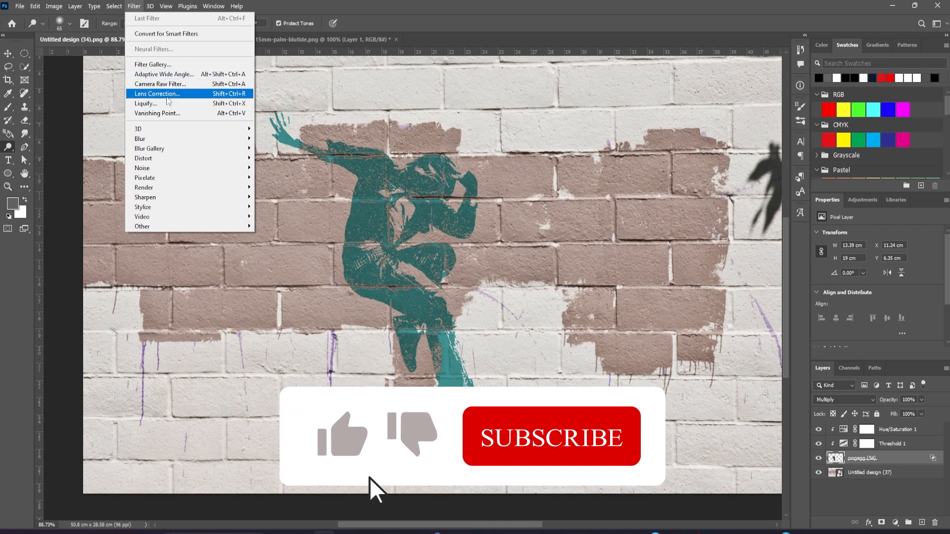
{"action": "mouse_move", "coordinate": [140, 138]}
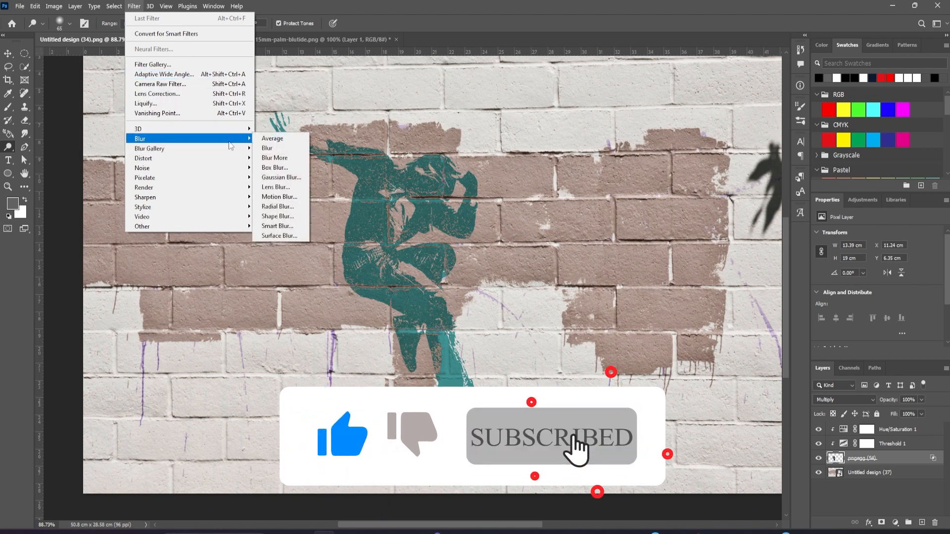
{"action": "left_click", "coordinate": [282, 177]}
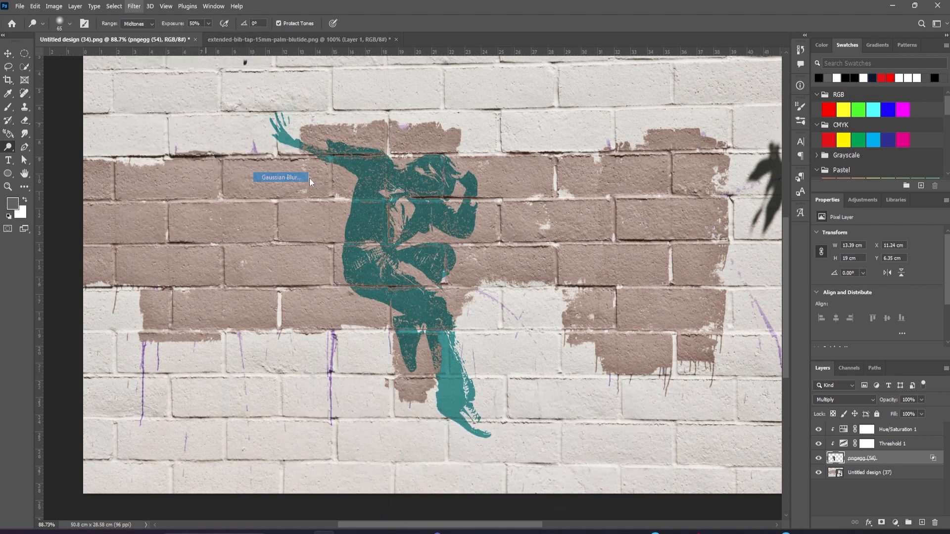
{"action": "left_click", "coordinate": [280, 178]}
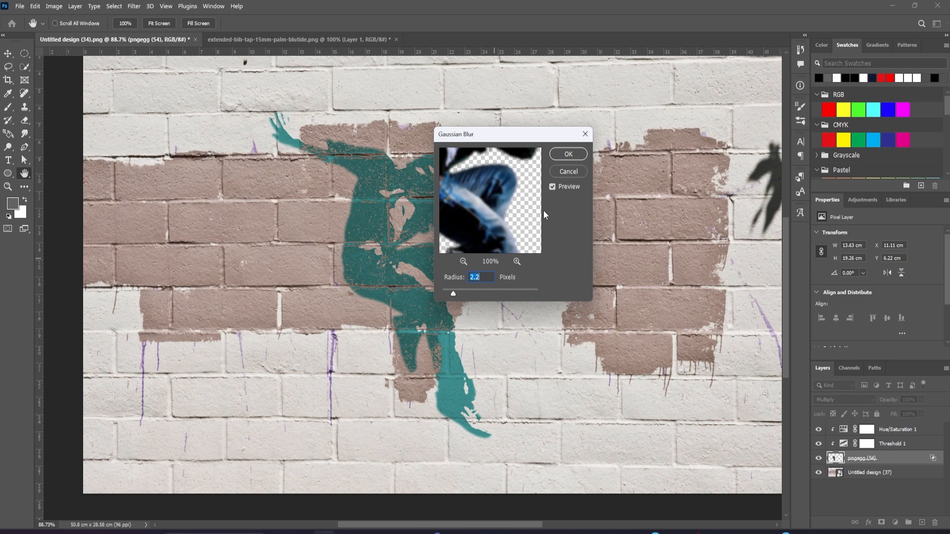
{"action": "left_click", "coordinate": [567, 153]}
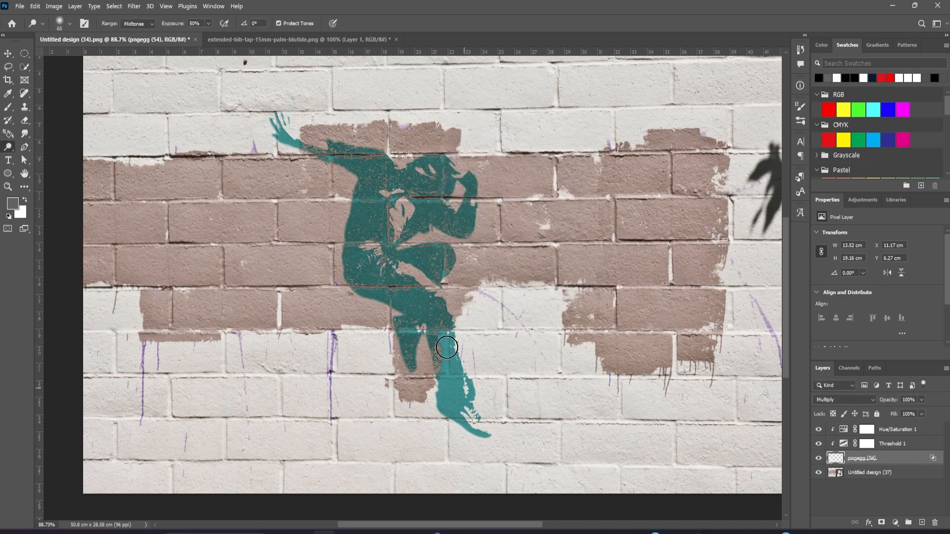